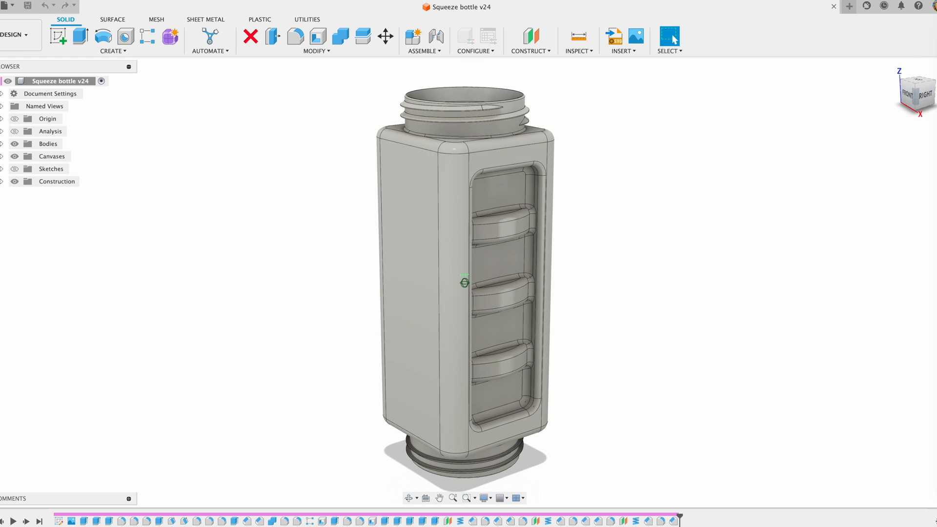
# - Expand the Bodies folder to list the Sauce Bottle, Bottom cap and Top bodies
pyautogui.click(4, 143)
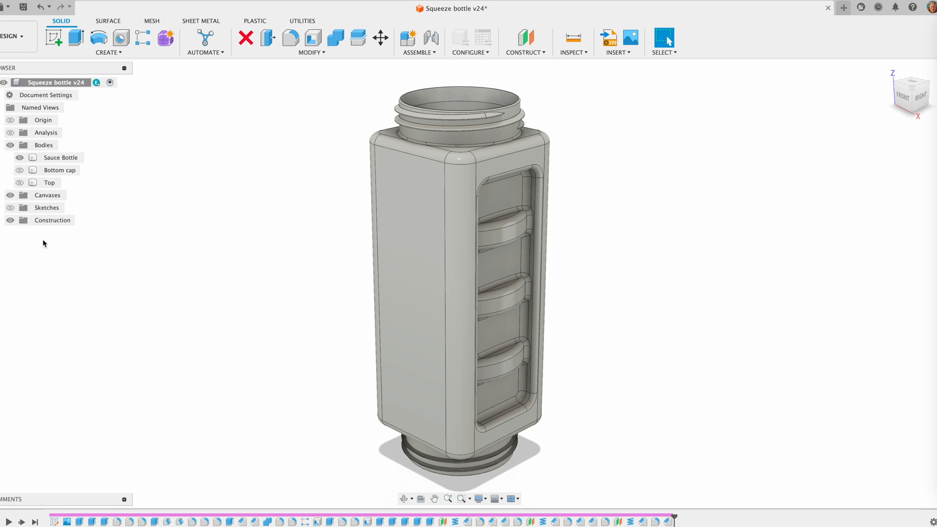